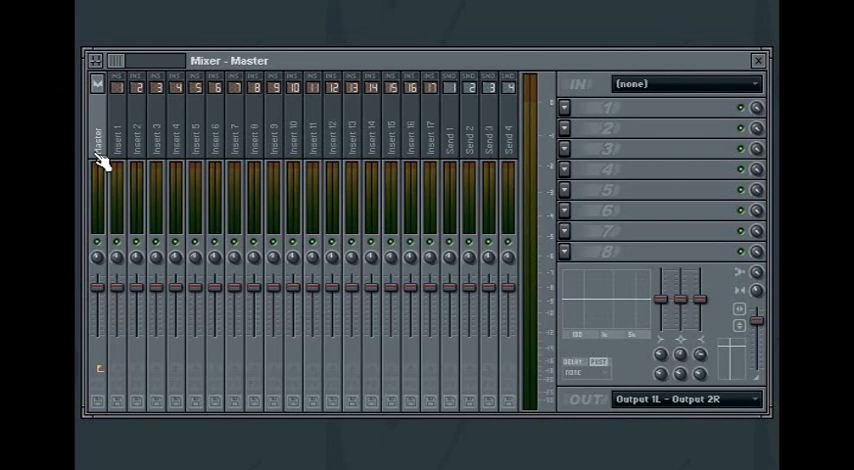
mouse_move(665, 350)
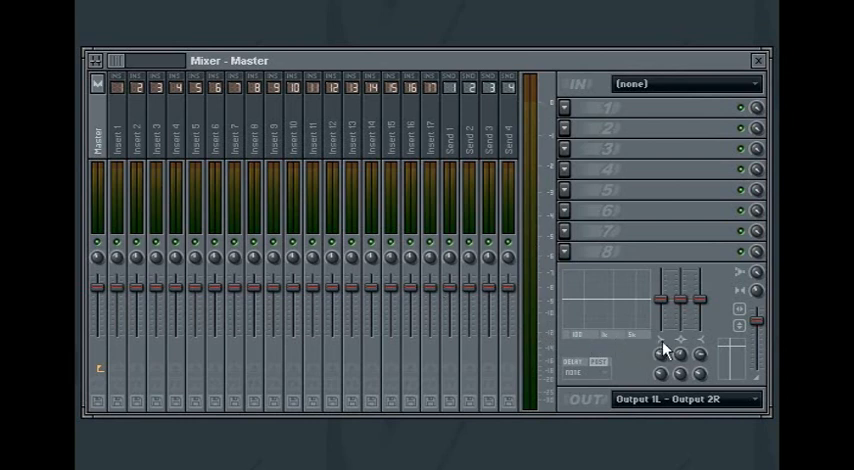
mouse_move(665, 330)
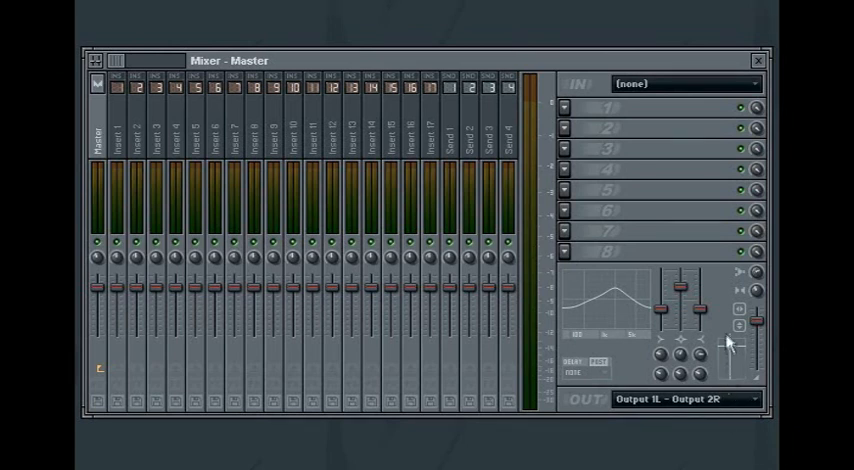
mouse_move(760, 285)
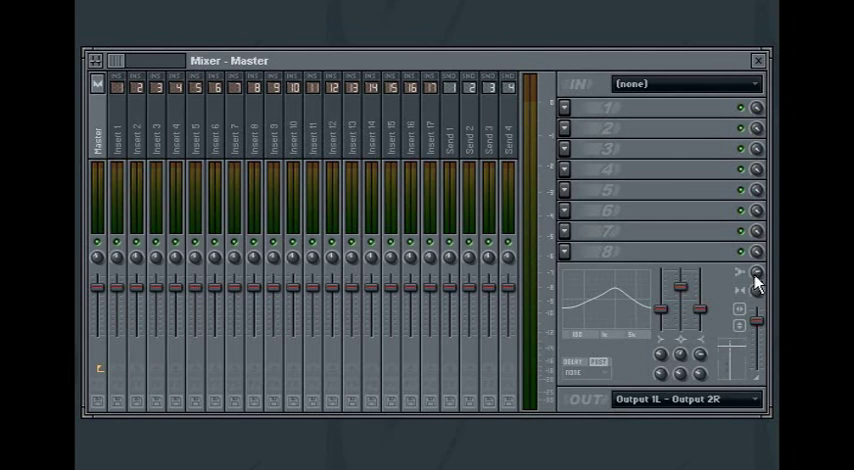
mouse_move(741, 300)
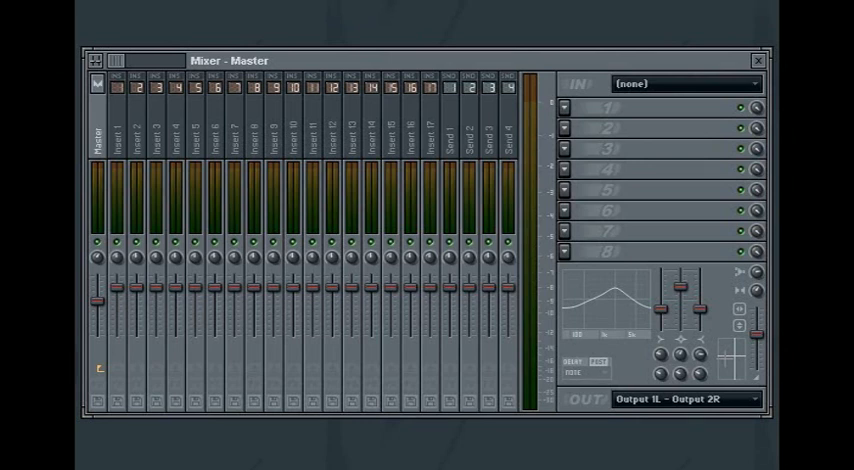
mouse_move(290, 180)
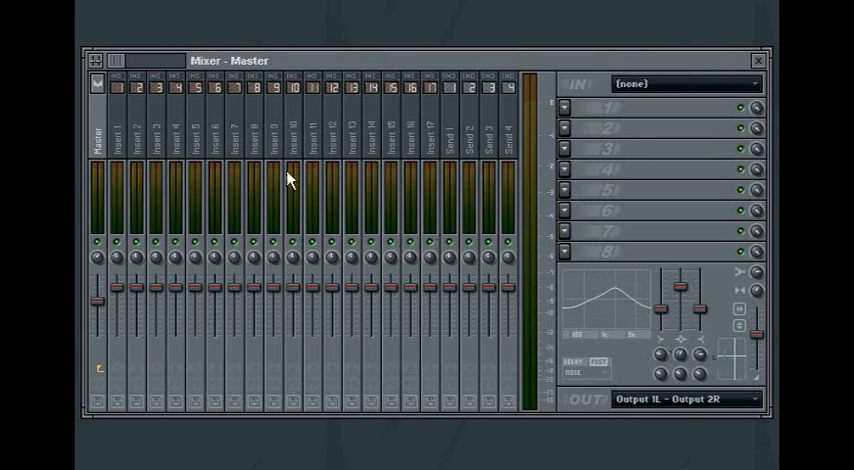